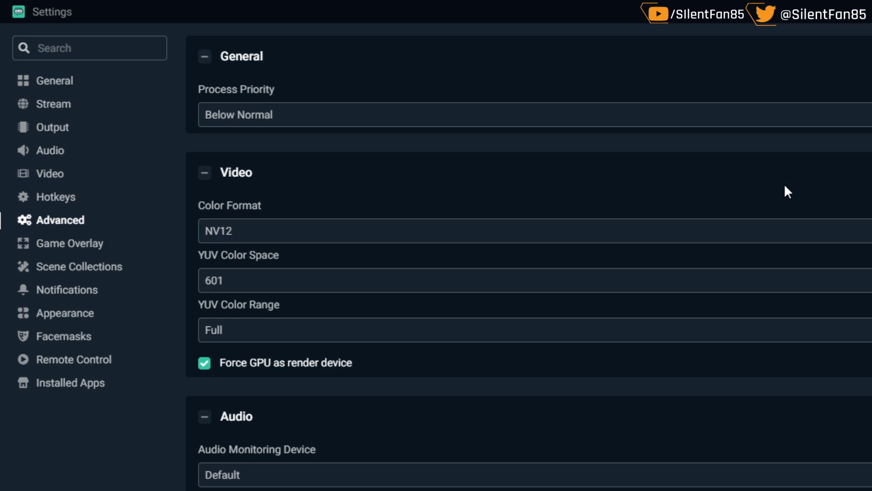
{"action": "mouse_move", "coordinate": [16, 115]}
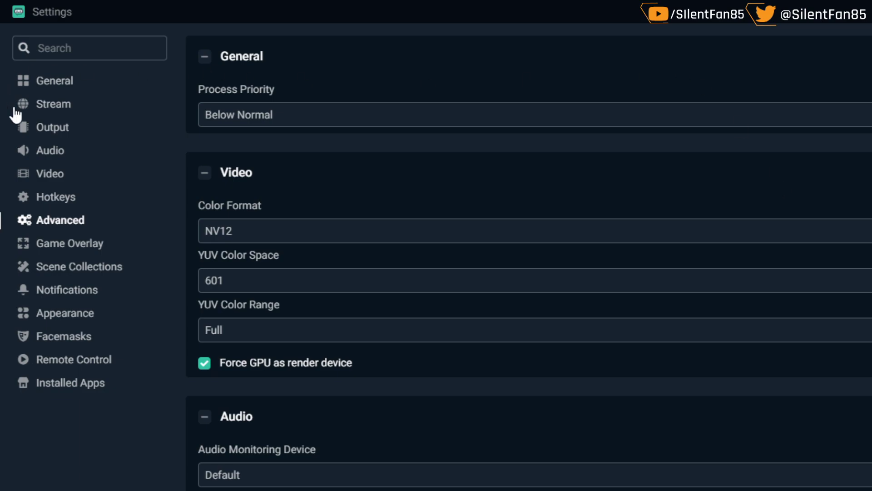
{"action": "mouse_move", "coordinate": [63, 47]}
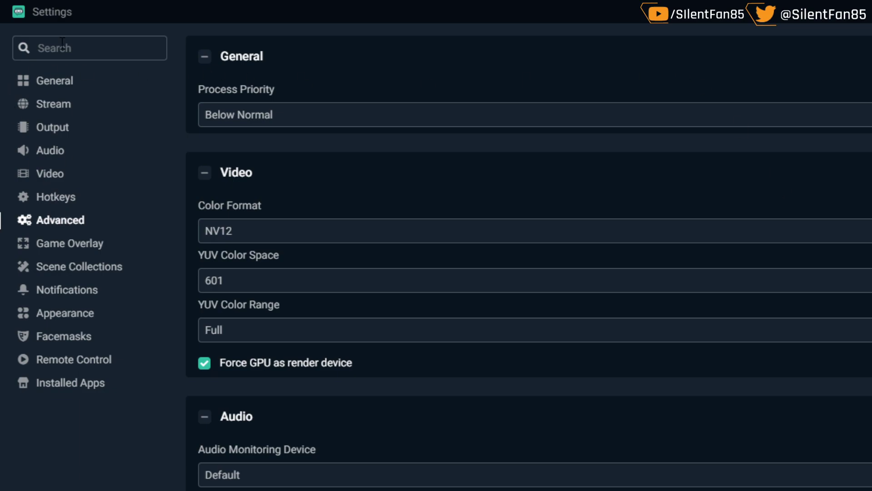
{"action": "mouse_move", "coordinate": [434, 91]}
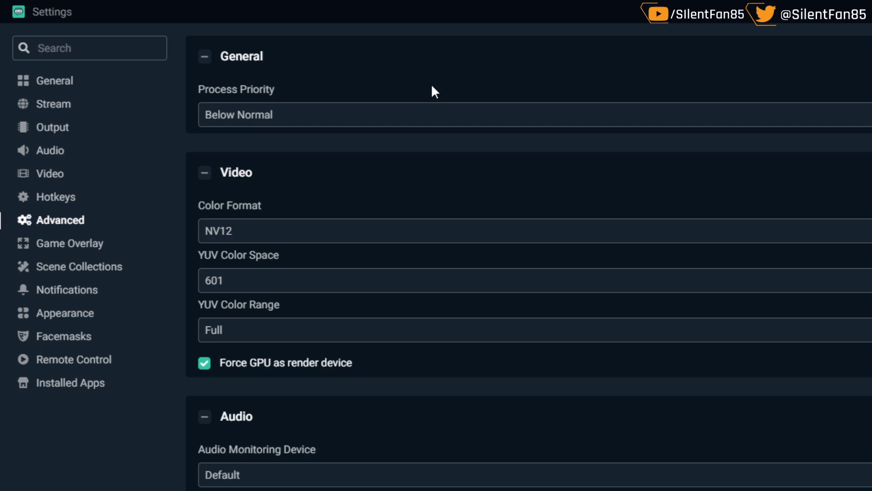
- Switch to the General settings page, then return to Advanced with the Process Priority list shown
{"action": "left_click", "coordinate": [54, 80]}
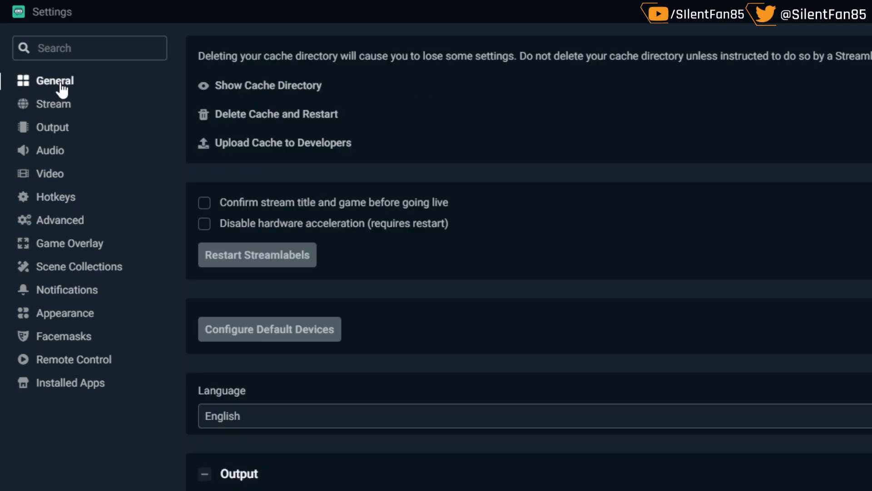
{"action": "left_click", "coordinate": [59, 220]}
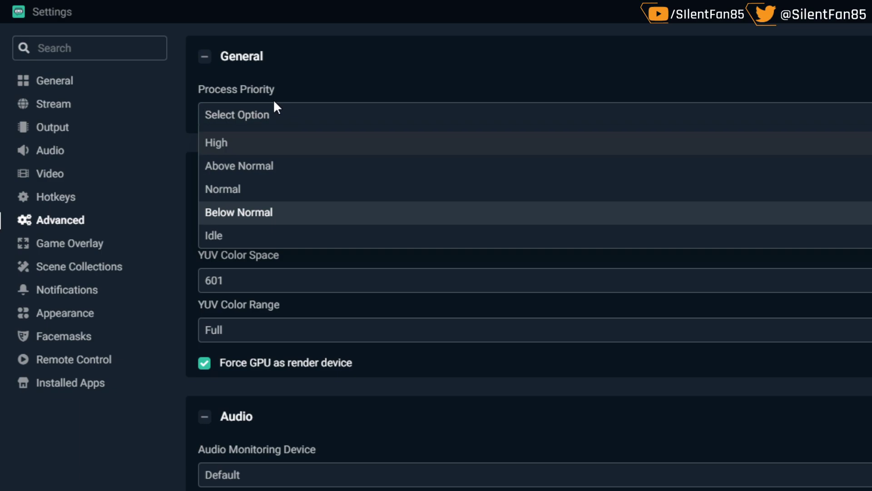
{"action": "mouse_move", "coordinate": [239, 235]}
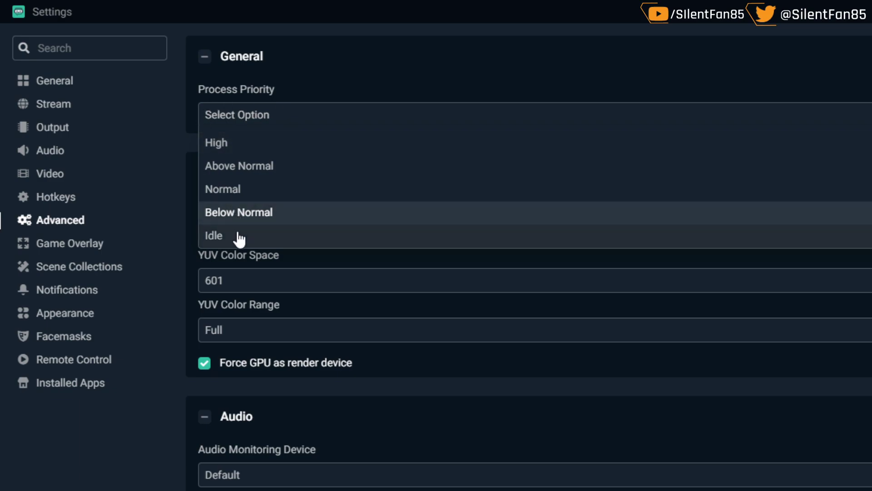
{"action": "mouse_move", "coordinate": [247, 216]}
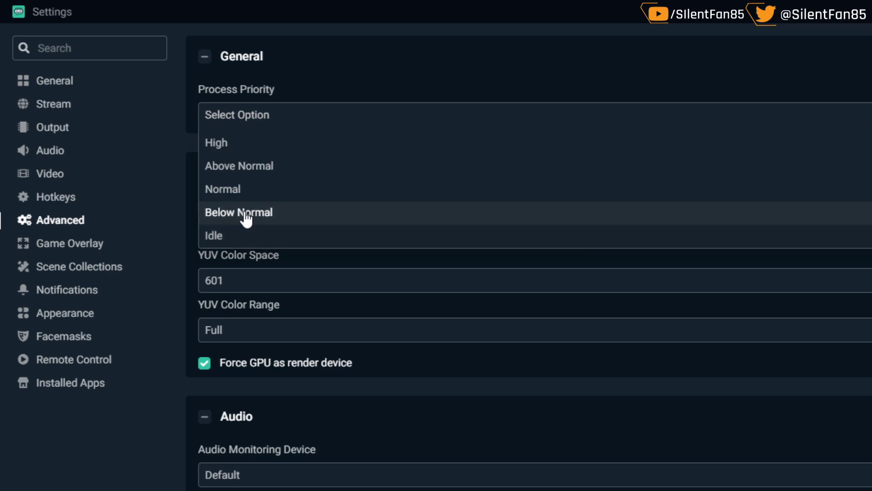